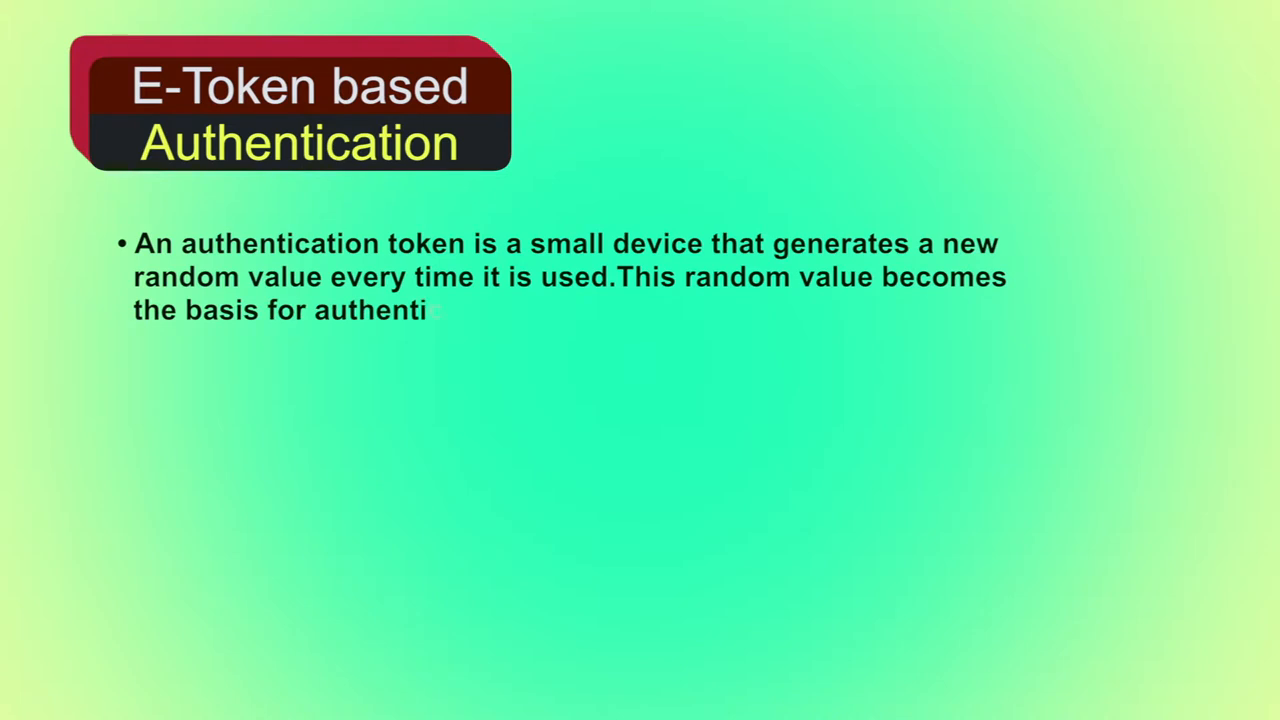
text(cation)
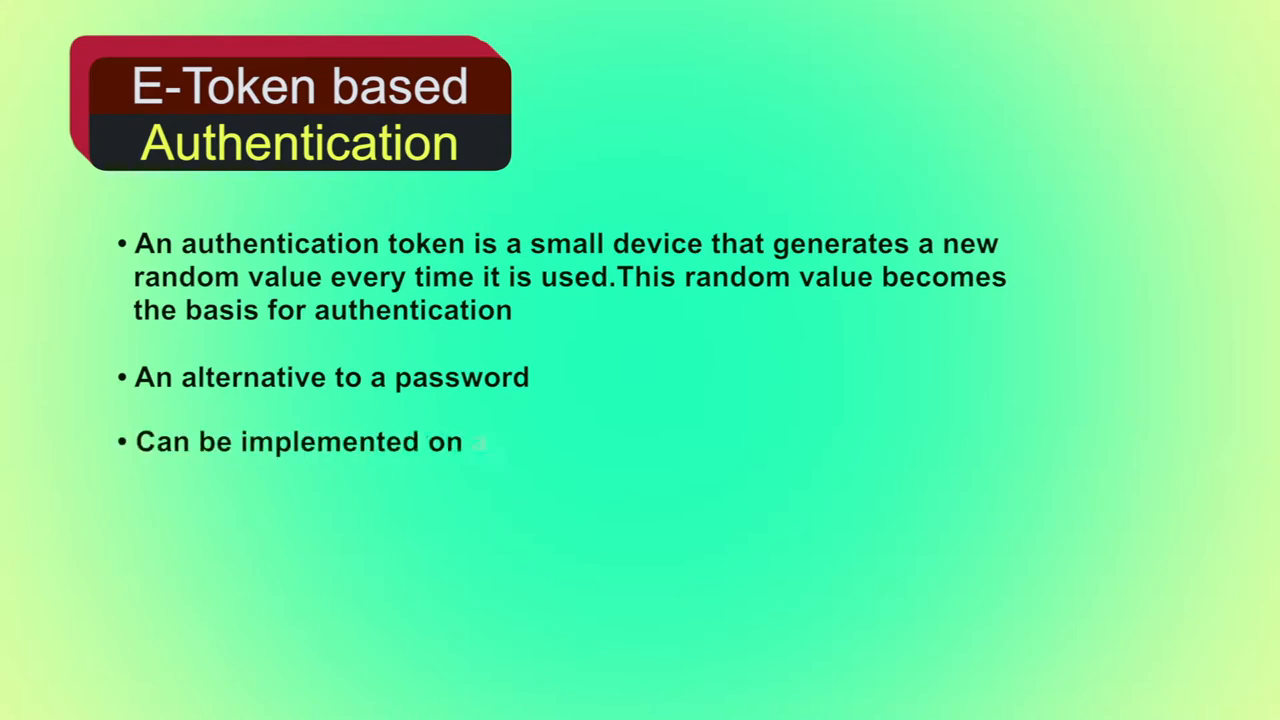
text(a USB key or a smart card.)
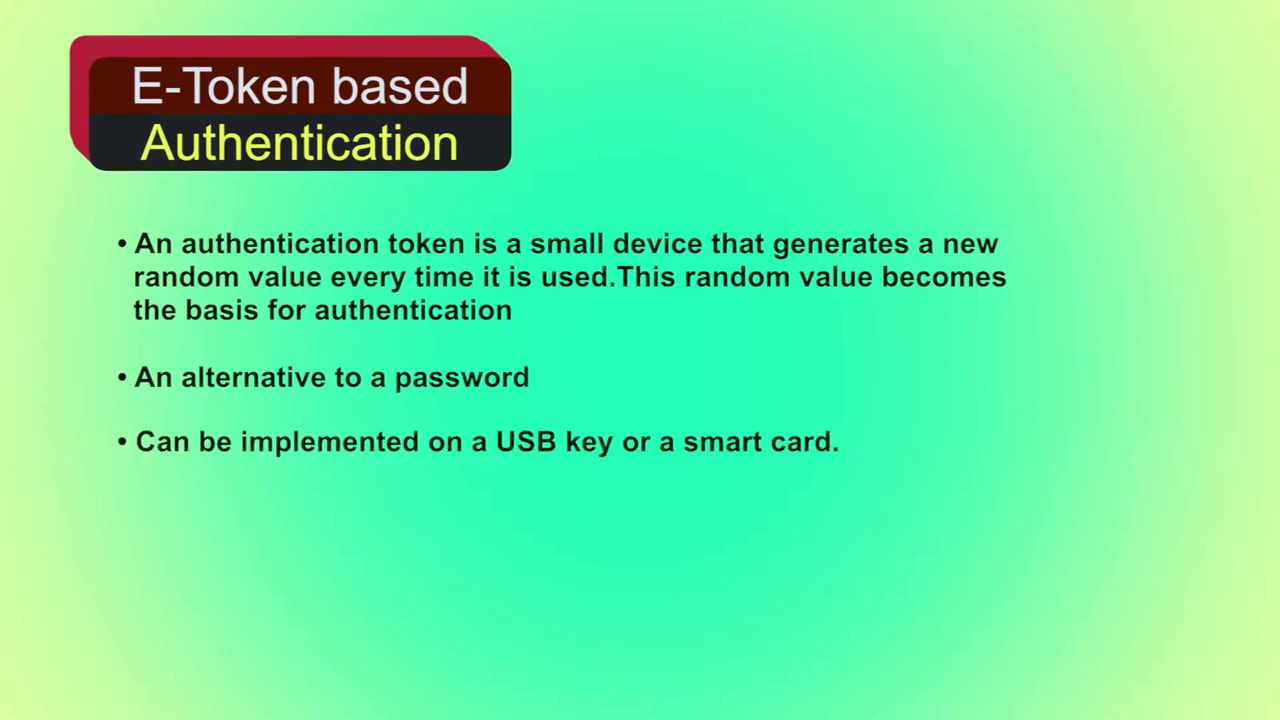